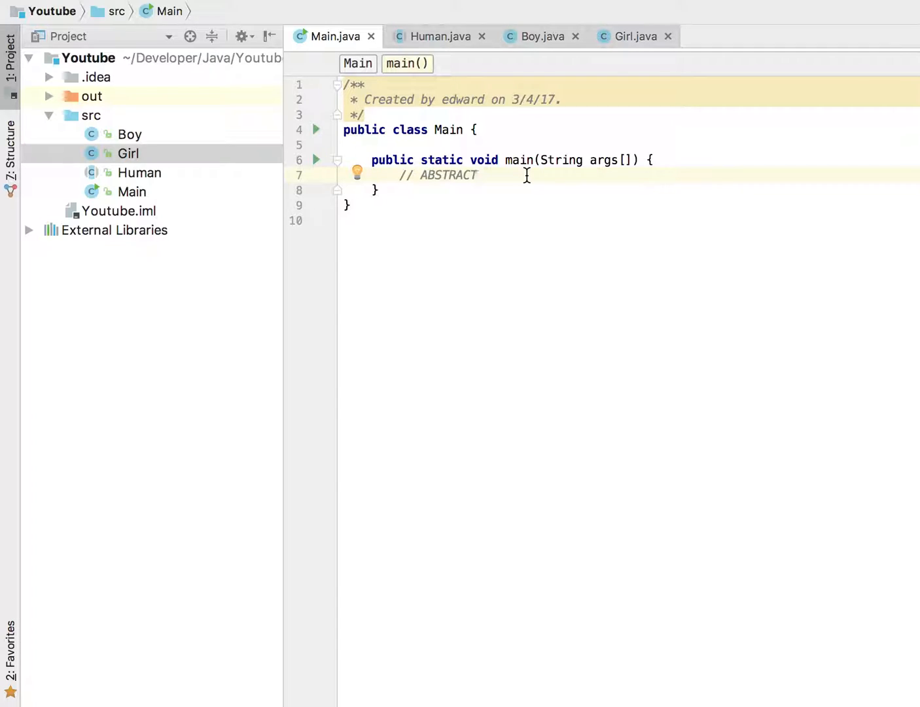
mouse_move(564, 71)
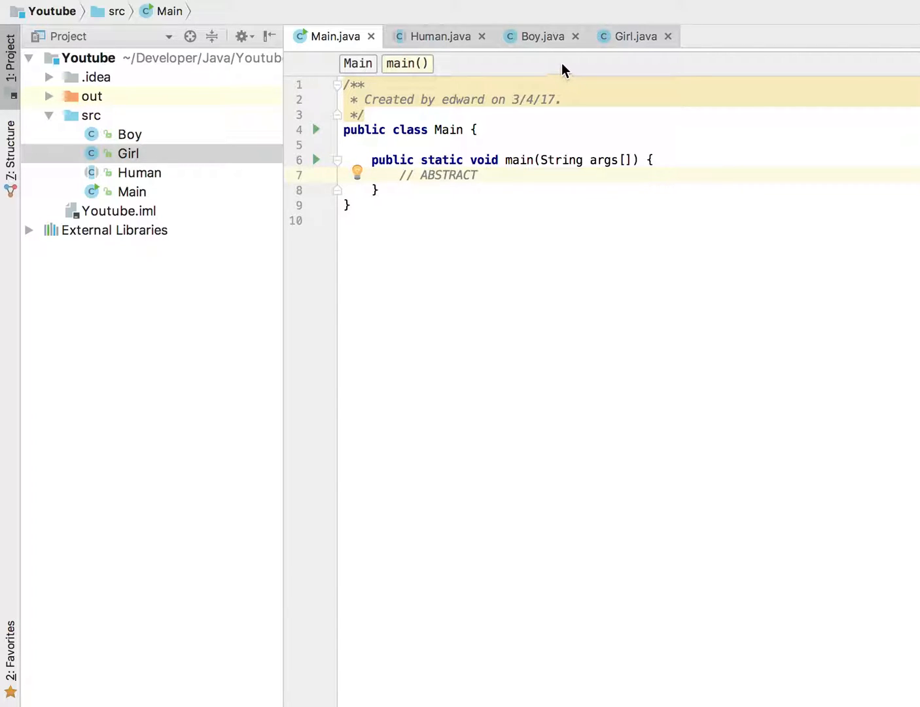
Review the Boy and Girl subclasses of Human, returning to Main's ABSTRACT comment
left_click(540, 36)
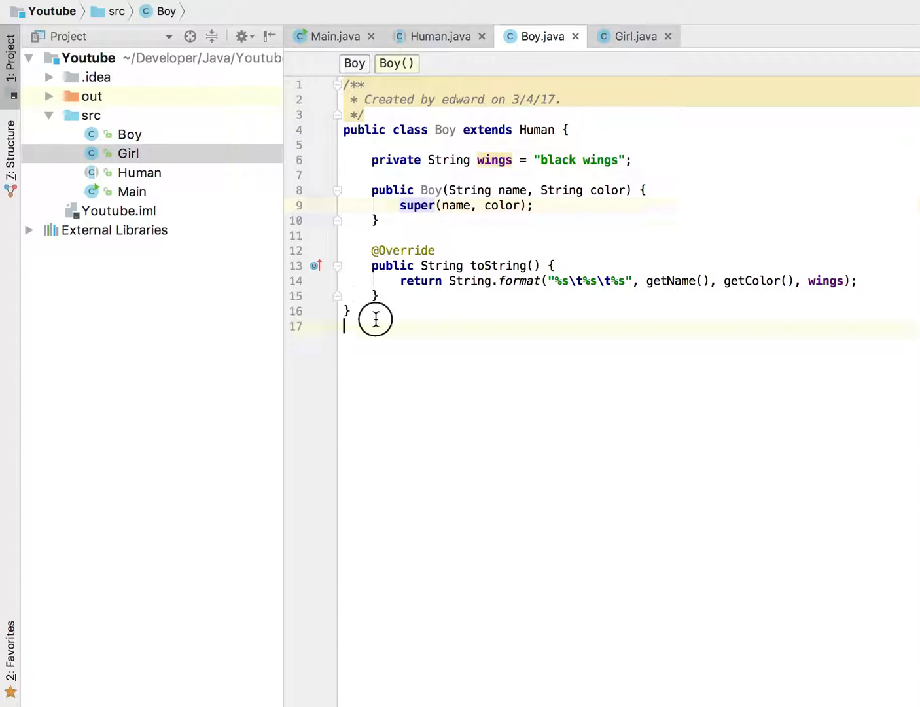
left_click(633, 36)
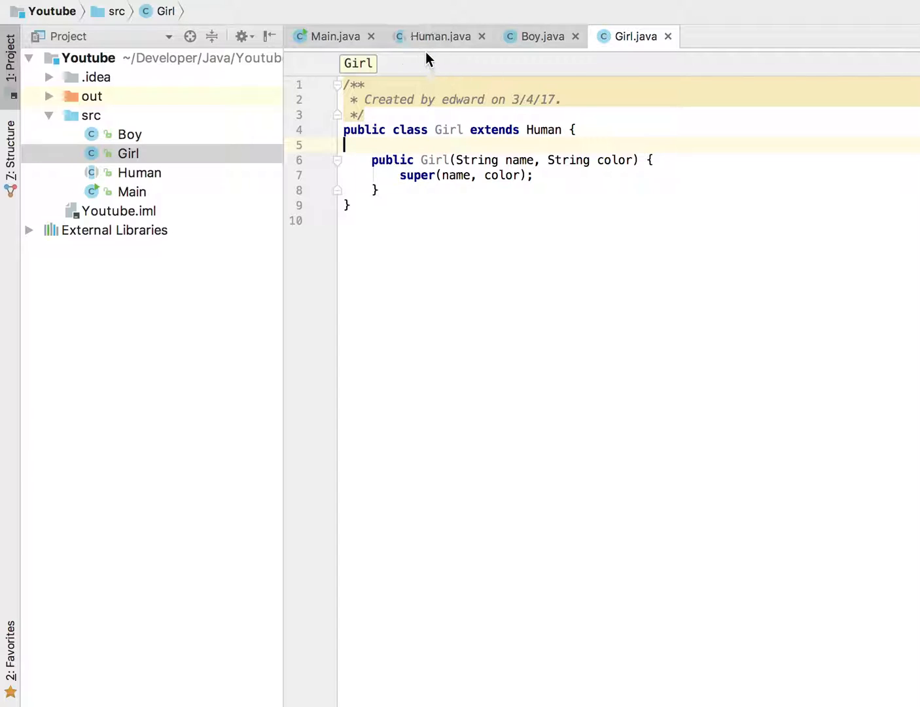
left_click(333, 37)
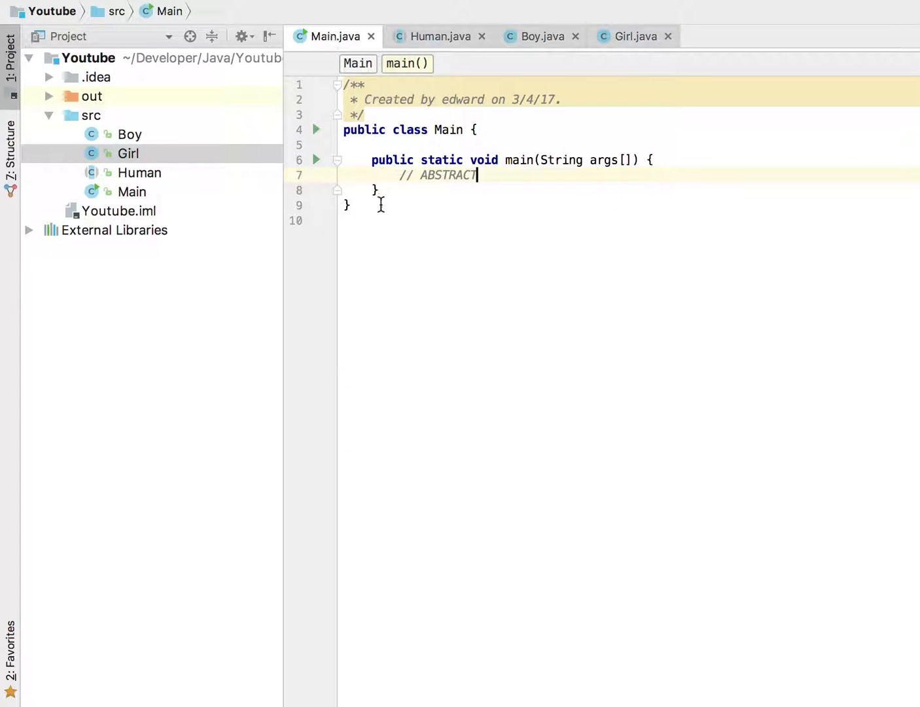
left_click(351, 204)
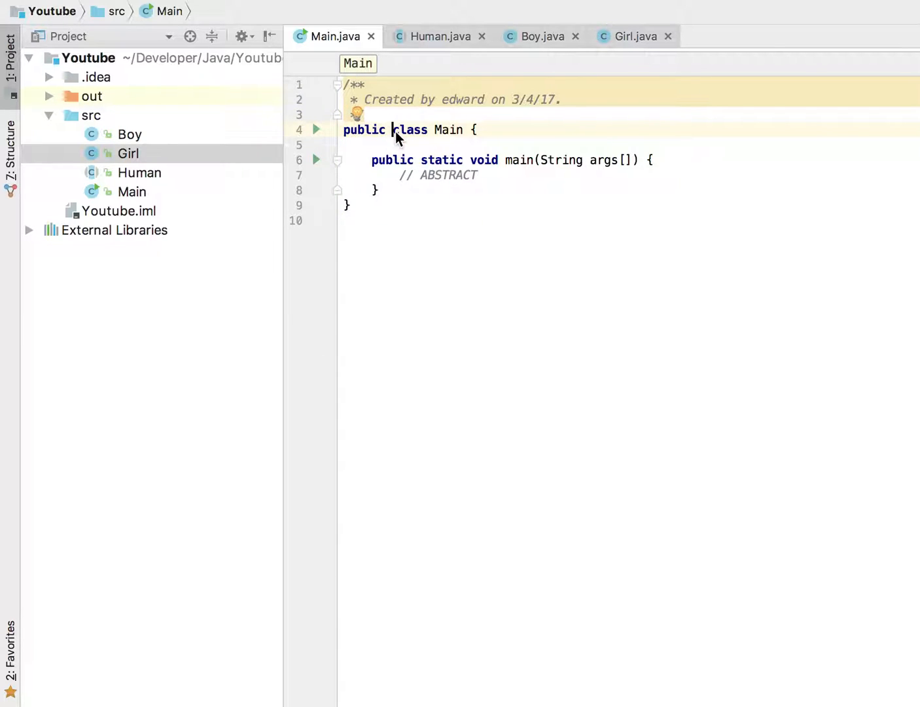
Look over Girl and Boy once more before going back to Main
left_click(634, 37)
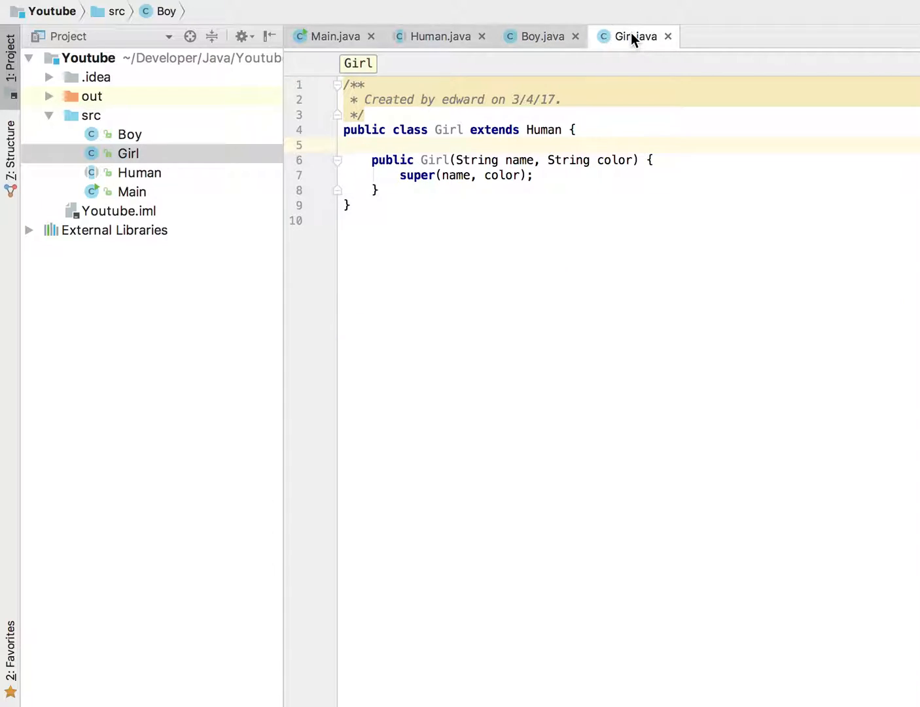
left_click(540, 37)
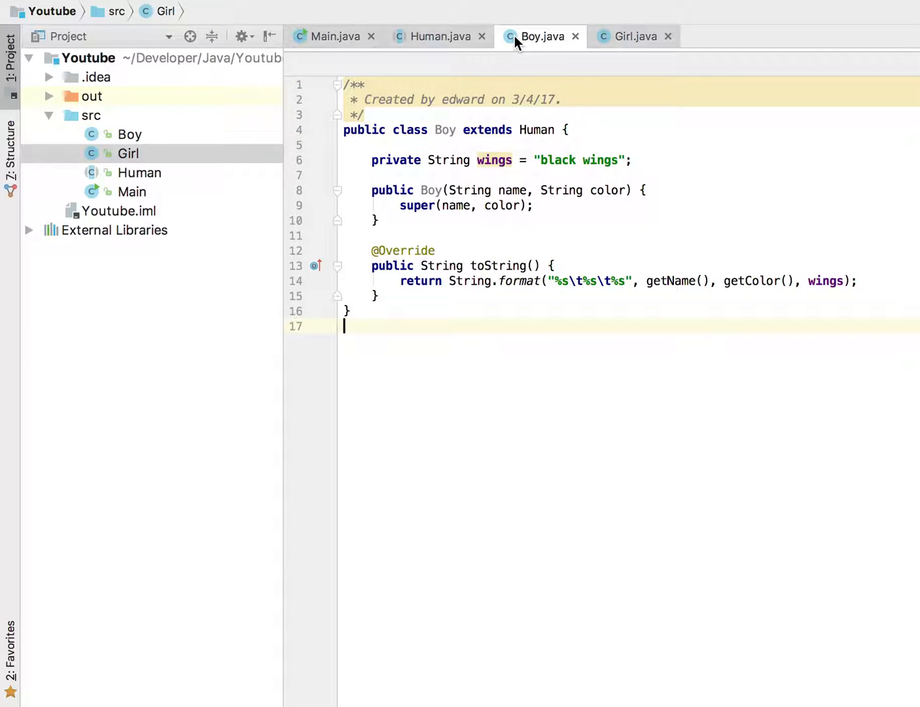
left_click(335, 36)
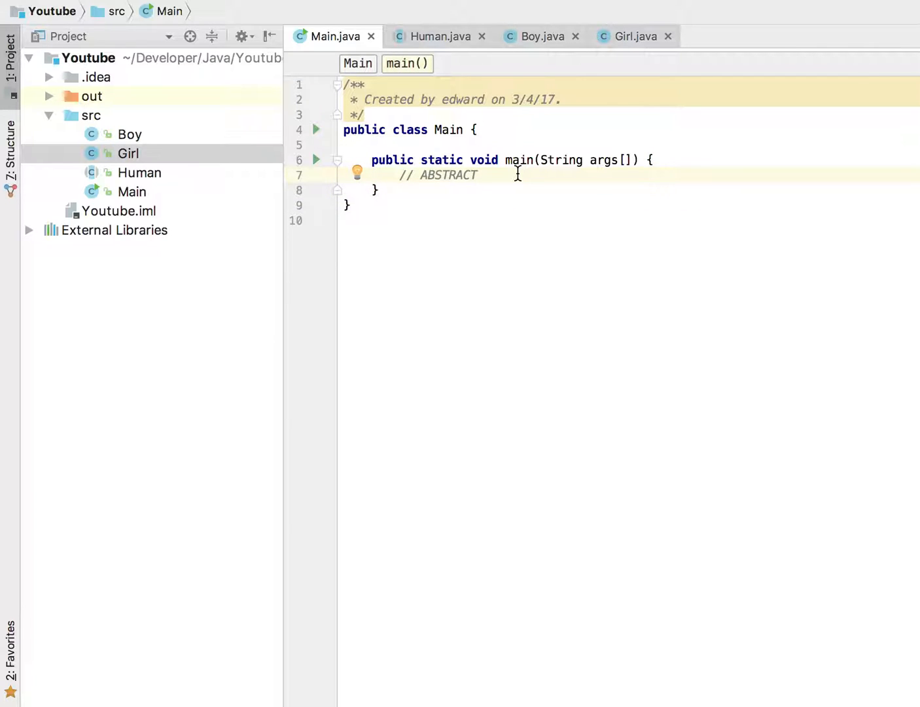
Write Boy tom = new Boy("boy", "ywlloe"); in main and highlight new and tom
type("Boy tom = new Boy(\"boy\");")
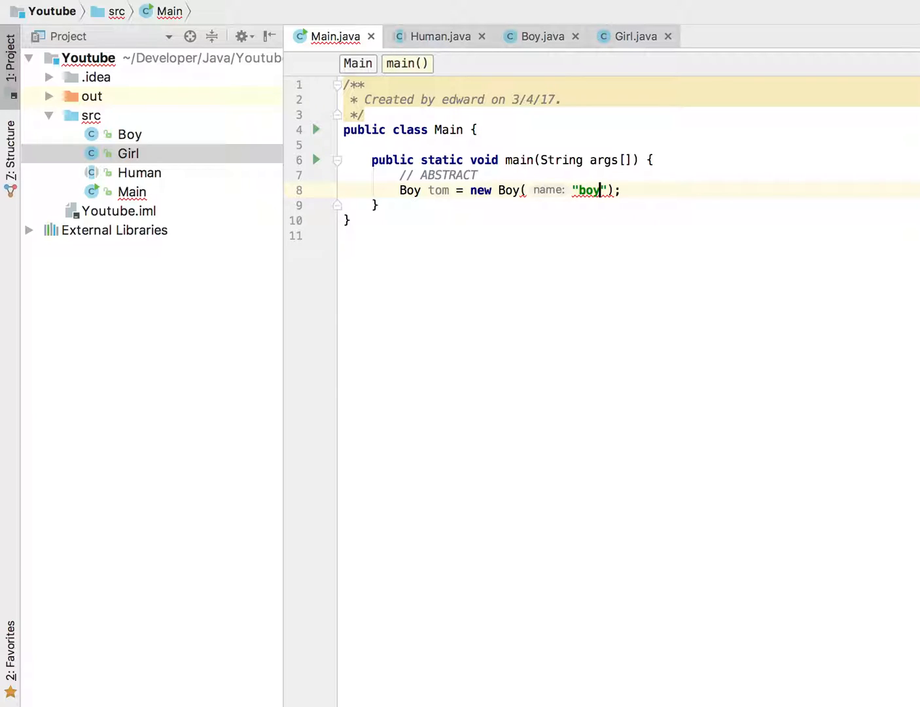
type(", \"\"")
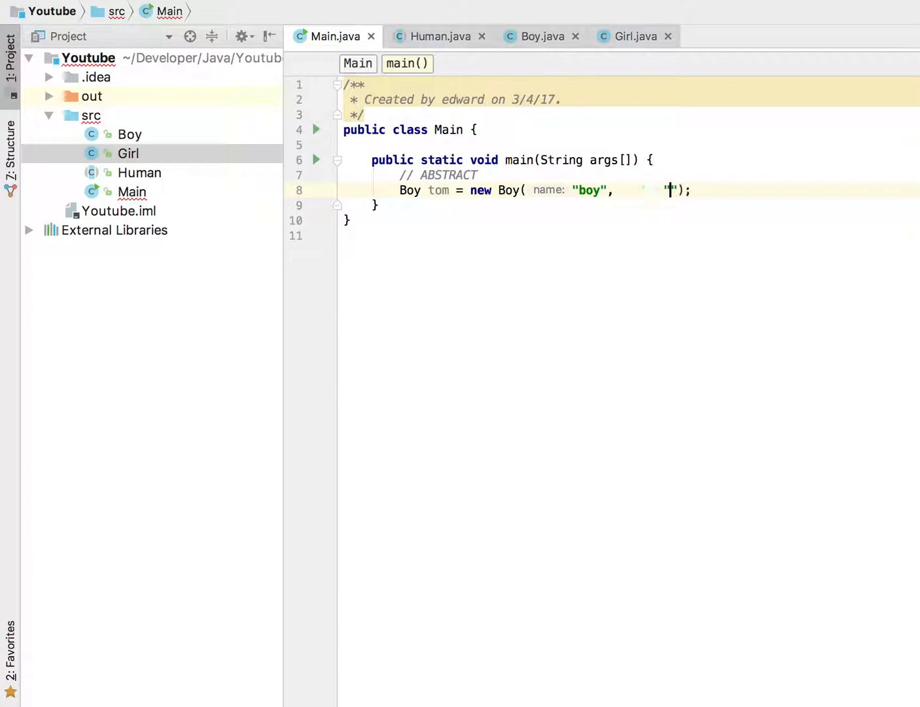
type("color: \"ywlloe\"")
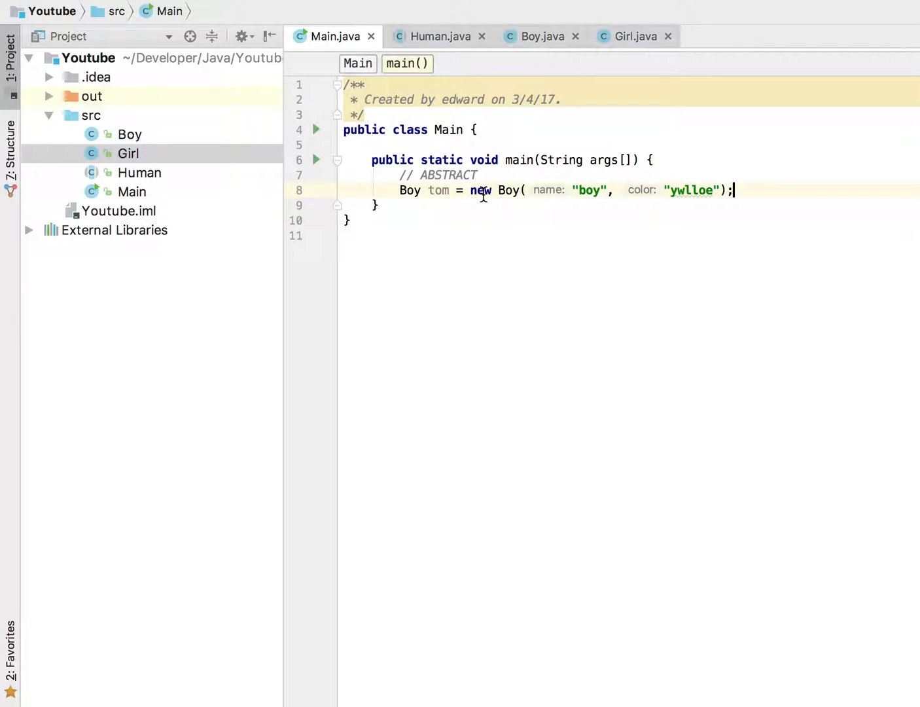
double_click(439, 190)
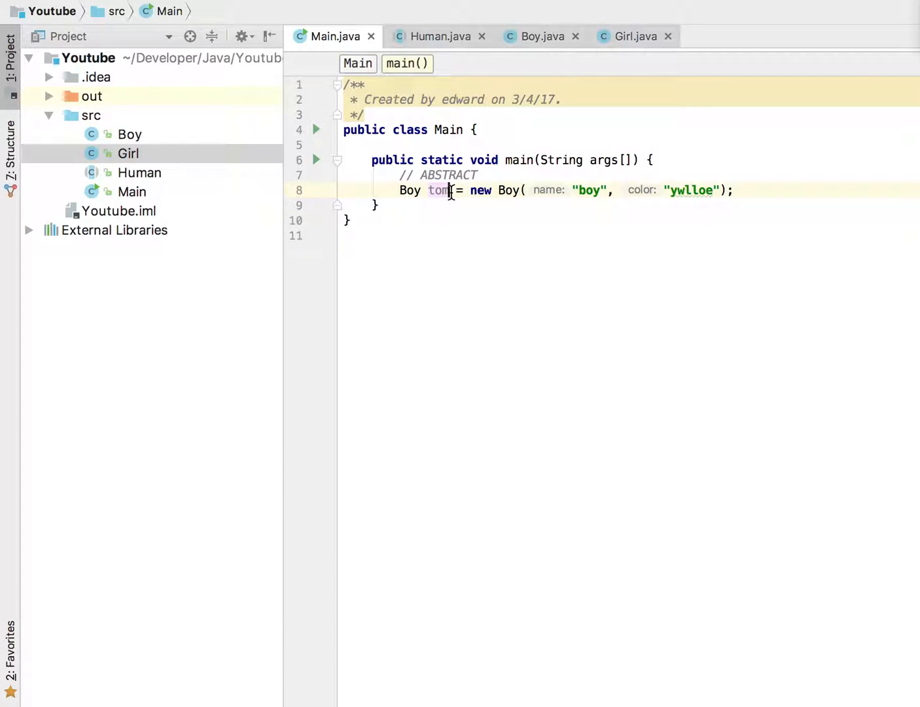
double_click(437, 190)
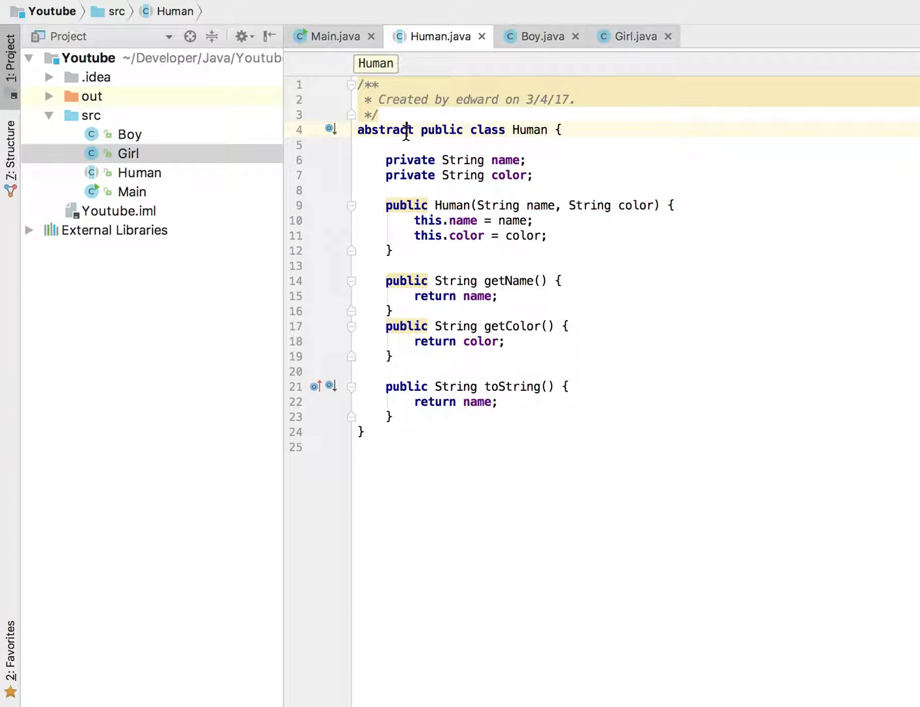
double_click(384, 130)
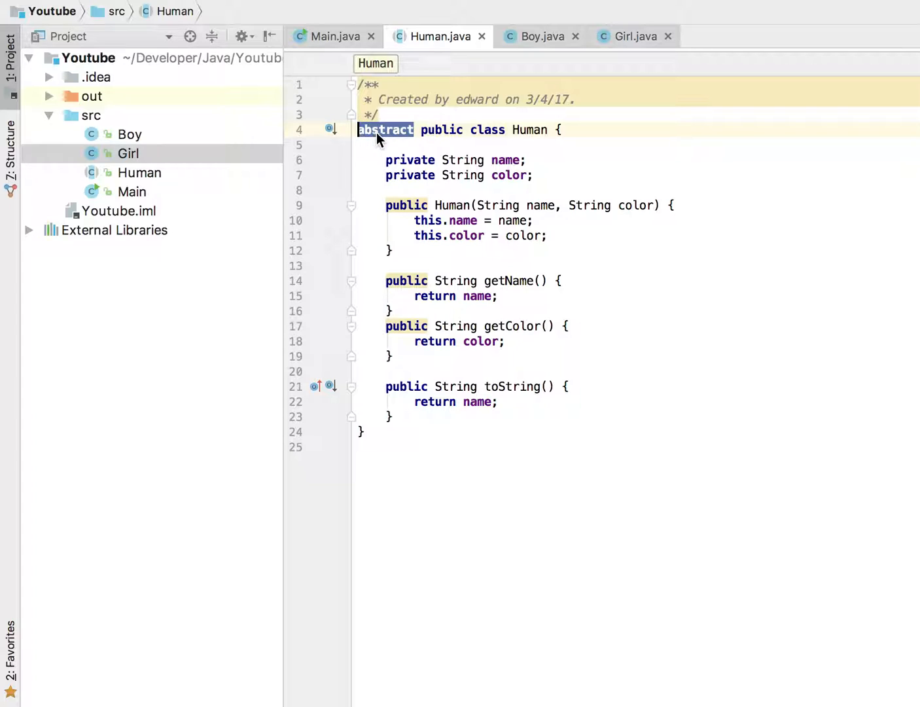
left_click(414, 129)
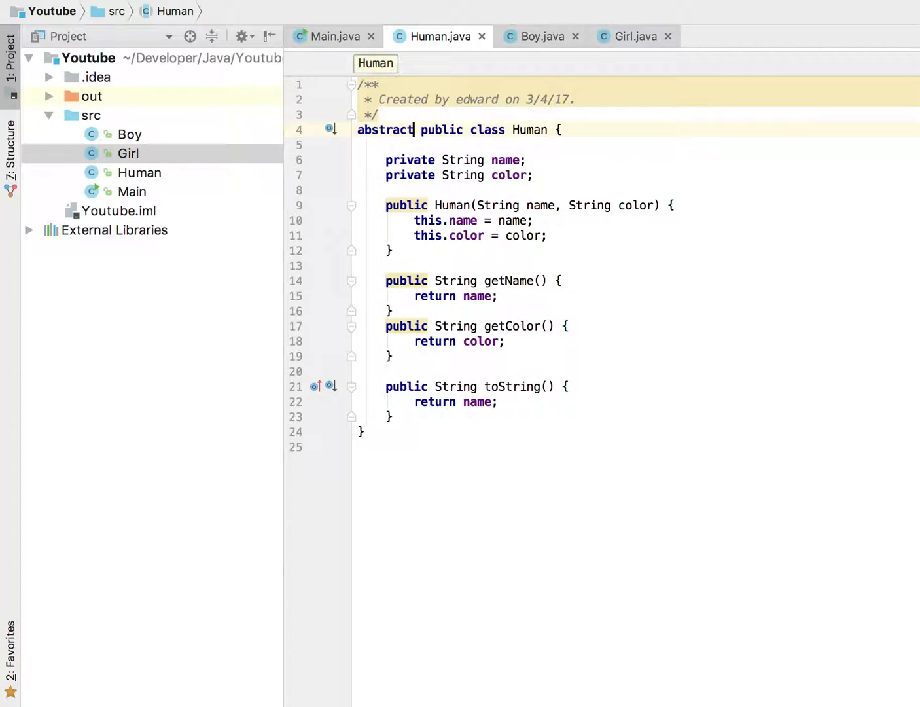
double_click(385, 129)
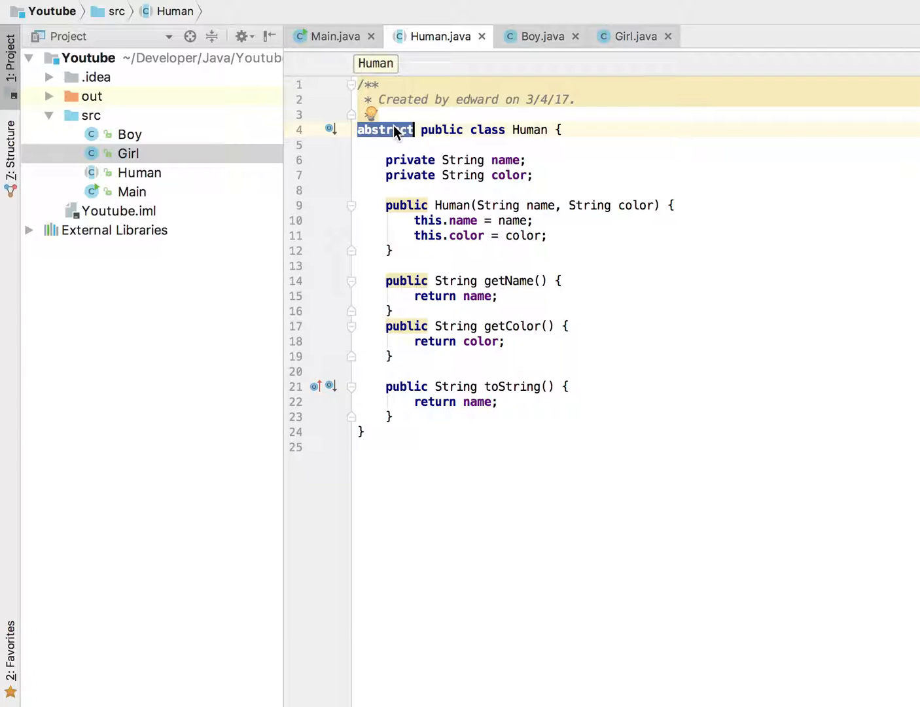
left_click(335, 37)
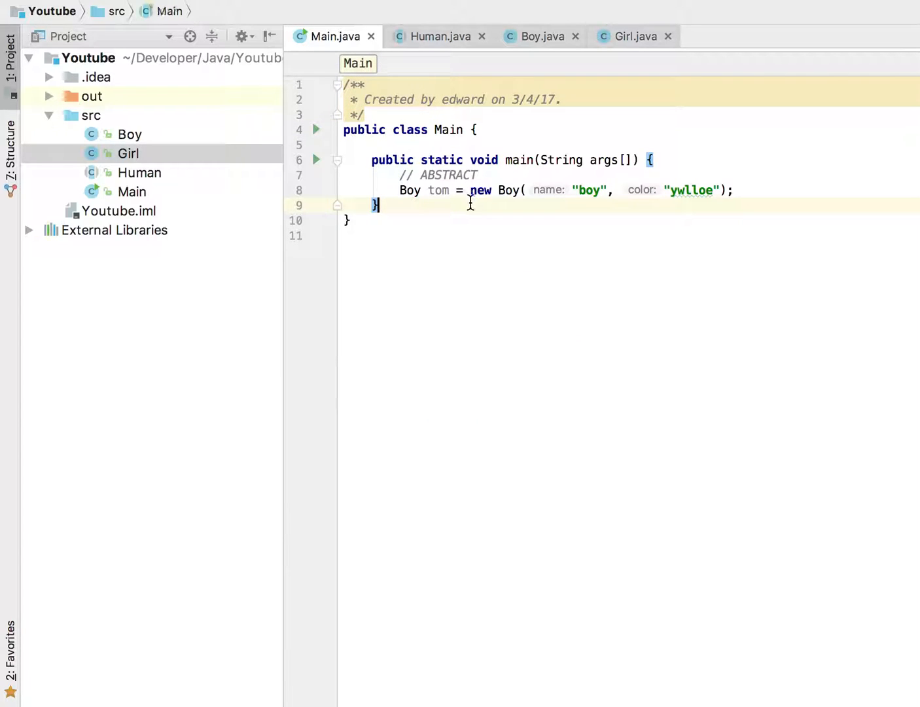
Add Human human = new Human(); in main, leaving the abstract-class error, and bring up Human
key("enter")
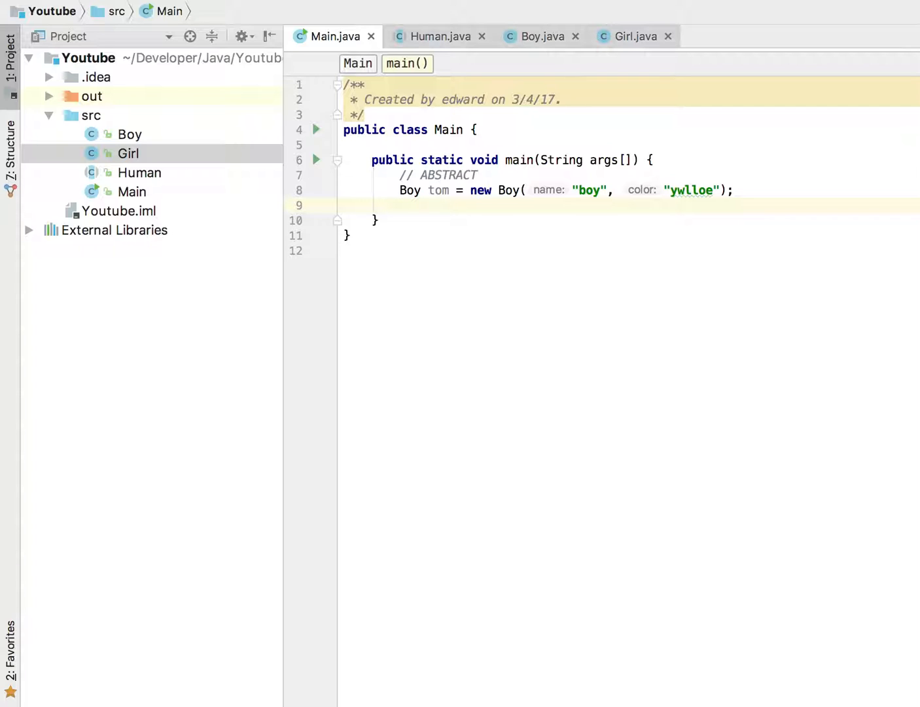
left_click(399, 205)
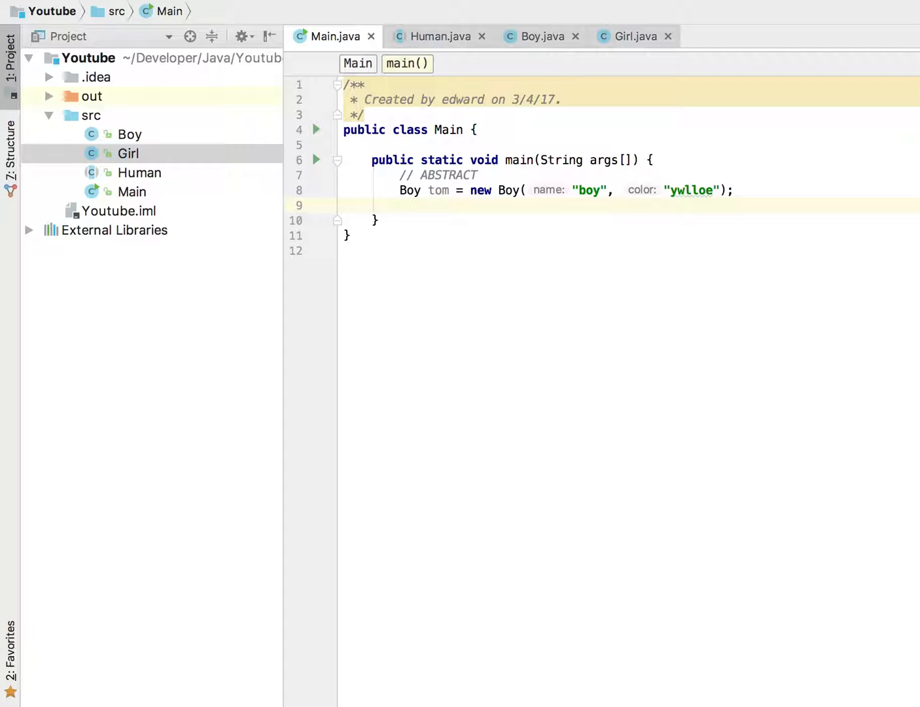
type("Human")
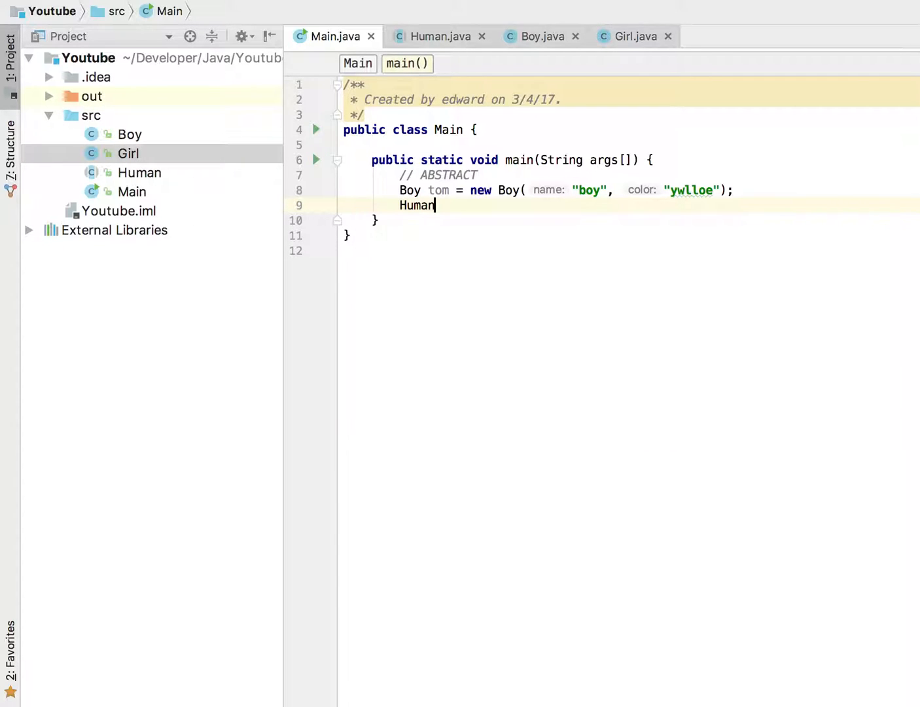
type("human")
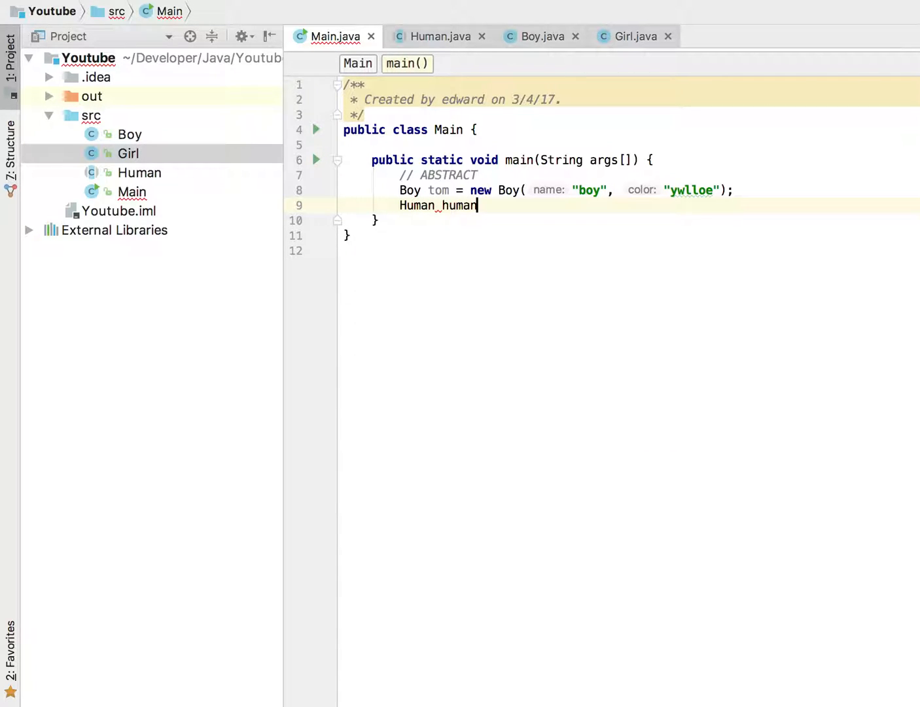
type("= new Human();")
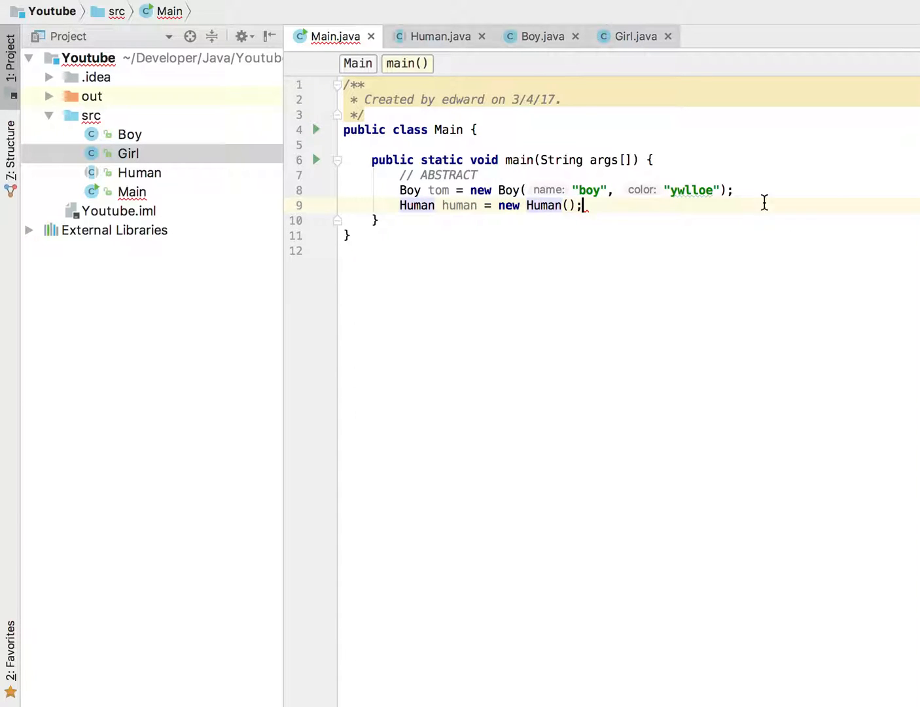
mouse_move(543, 205)
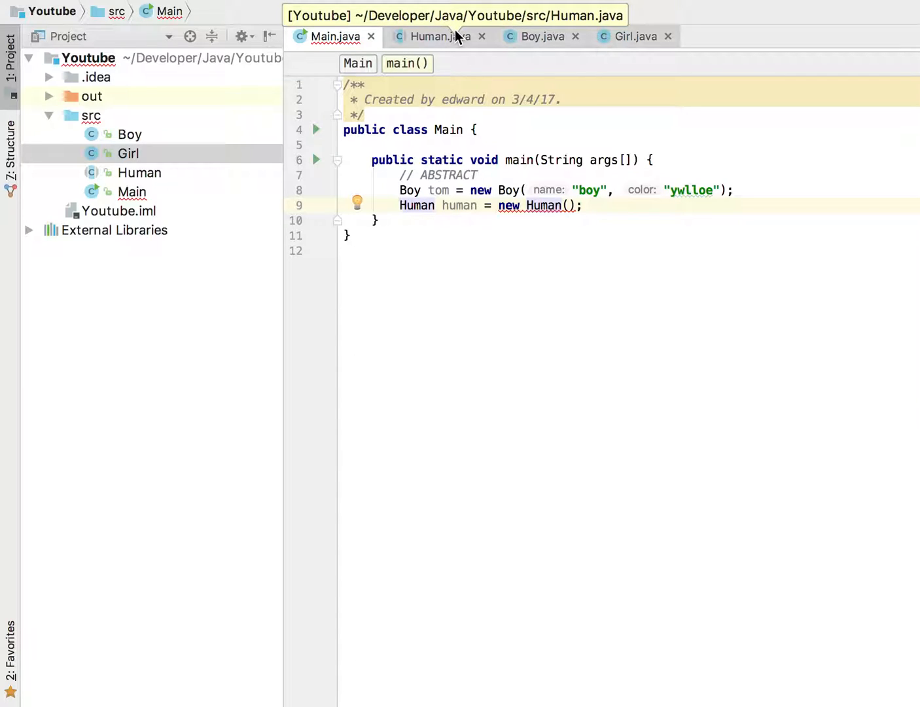
left_click(435, 37)
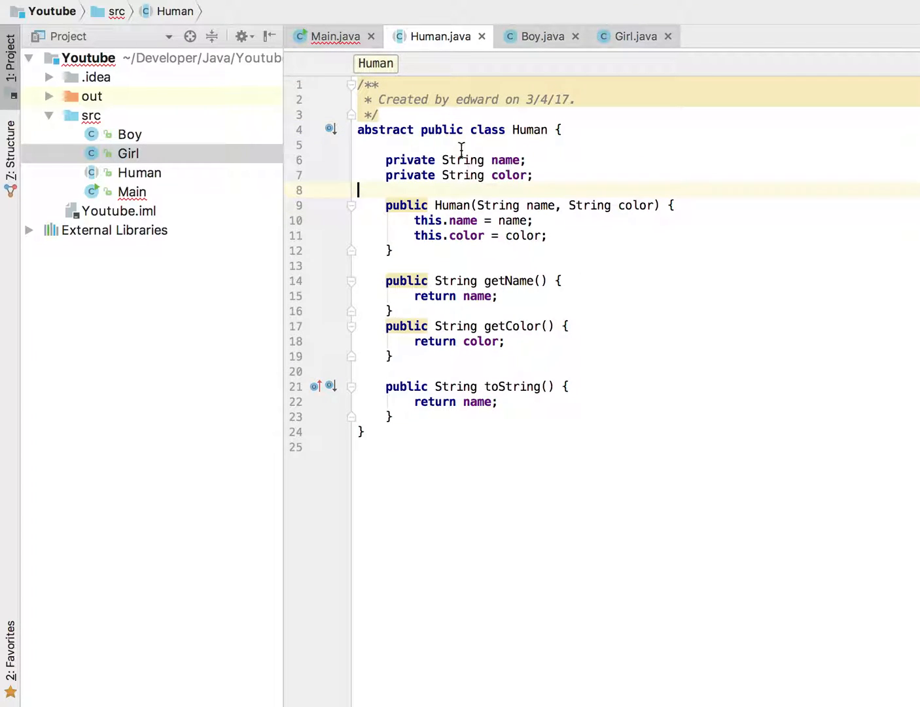